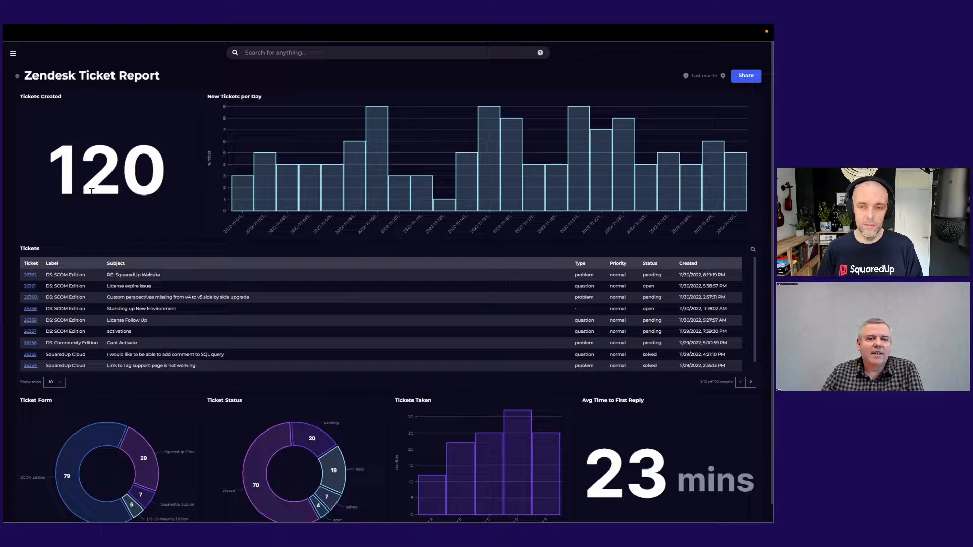
mouse_move(397, 191)
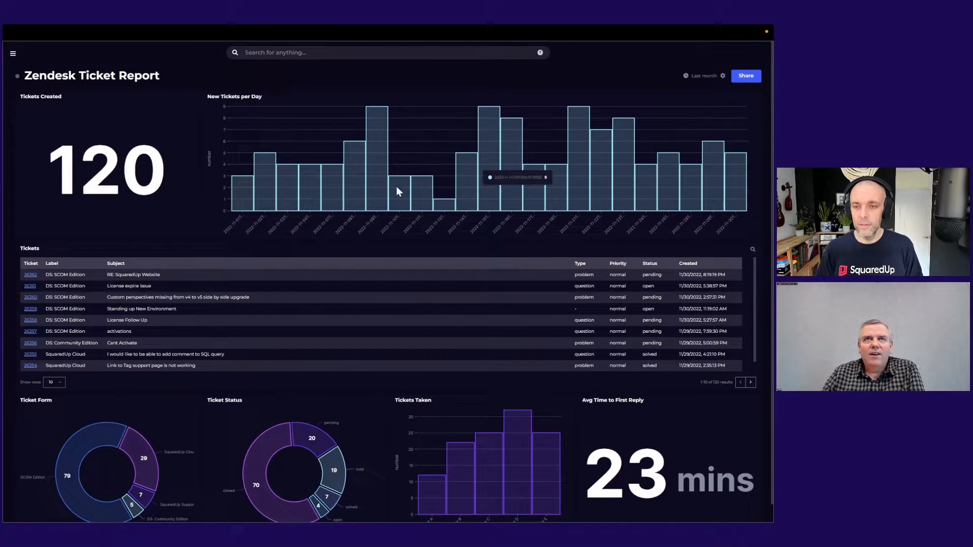
mouse_move(384, 180)
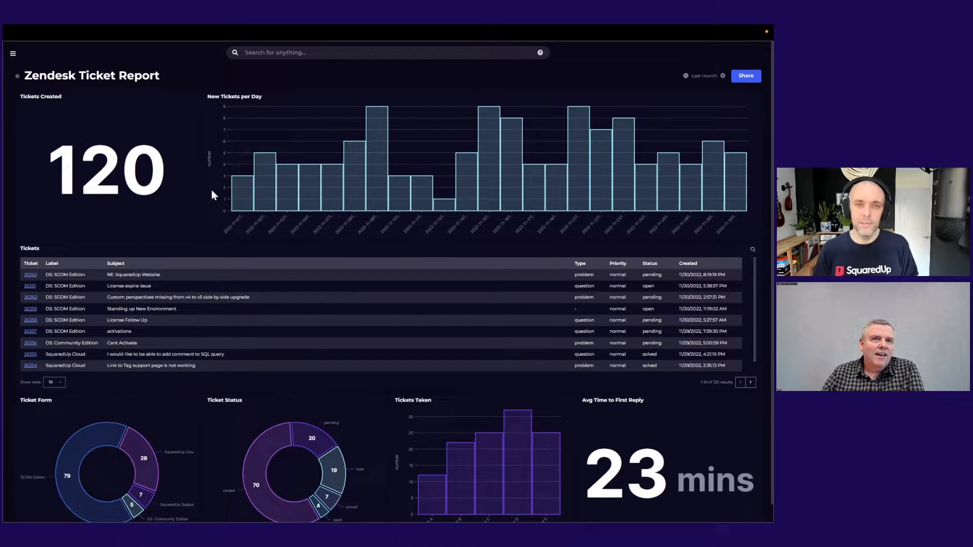
mouse_move(15, 288)
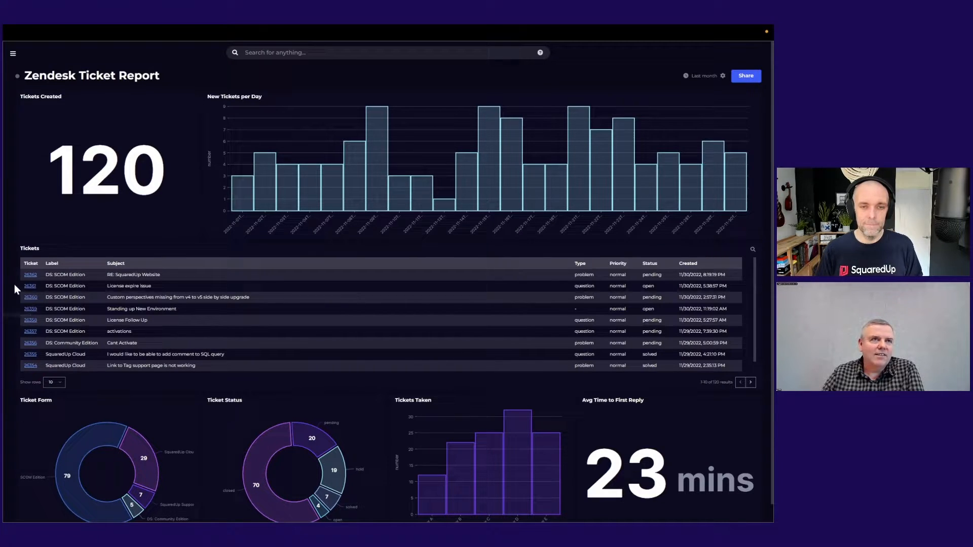
mouse_move(29, 274)
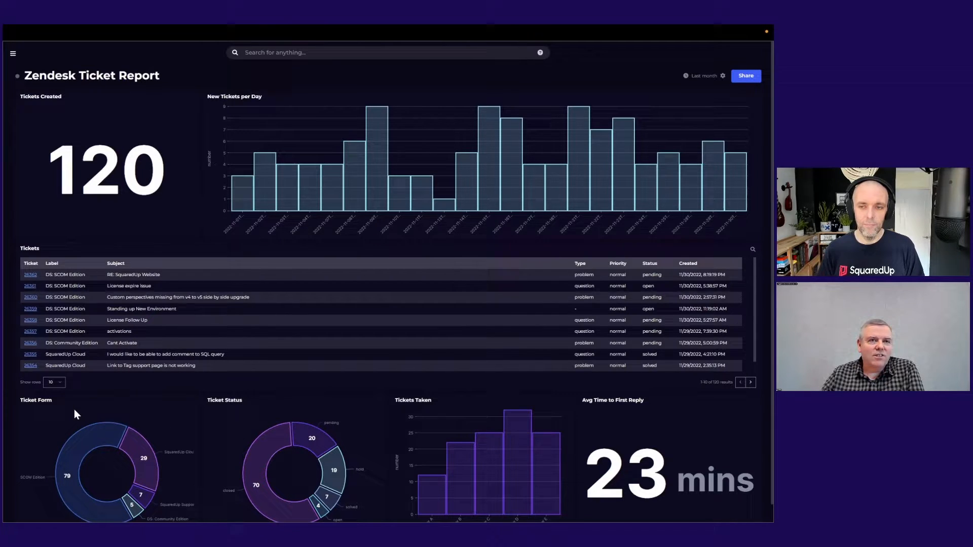
mouse_move(425, 419)
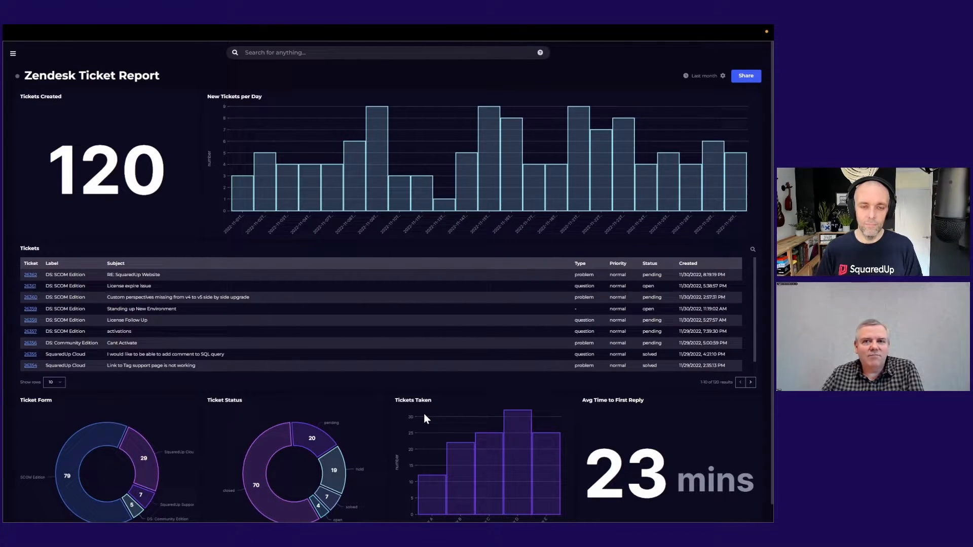
mouse_move(663, 436)
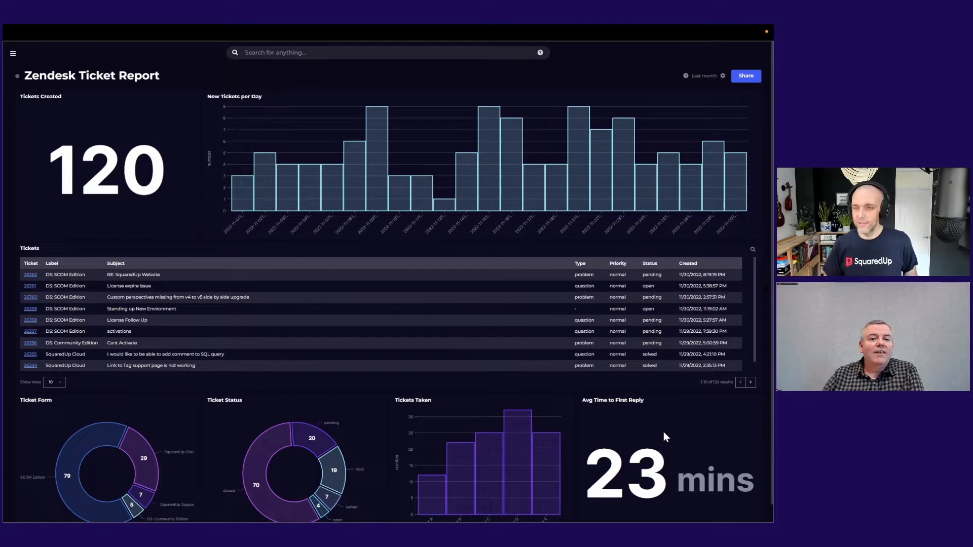
mouse_move(16, 83)
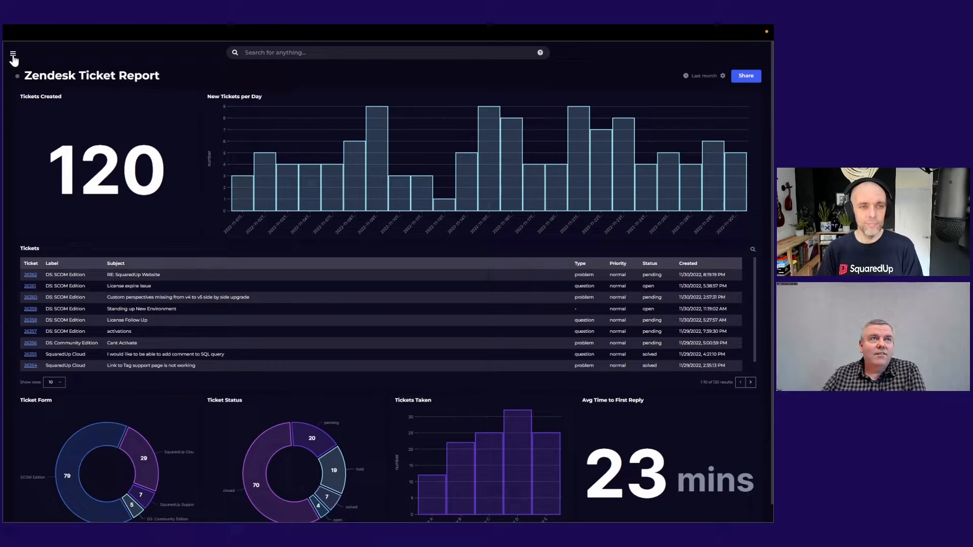
View the Zendesk Support plugin's configuration under Settings > Plugins, then cancel without saving
left_click(13, 57)
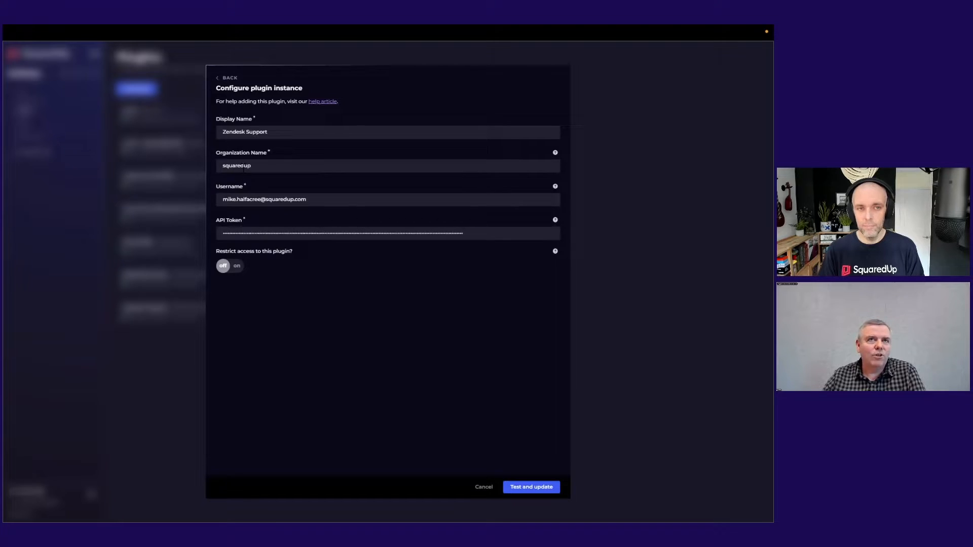
mouse_move(312, 224)
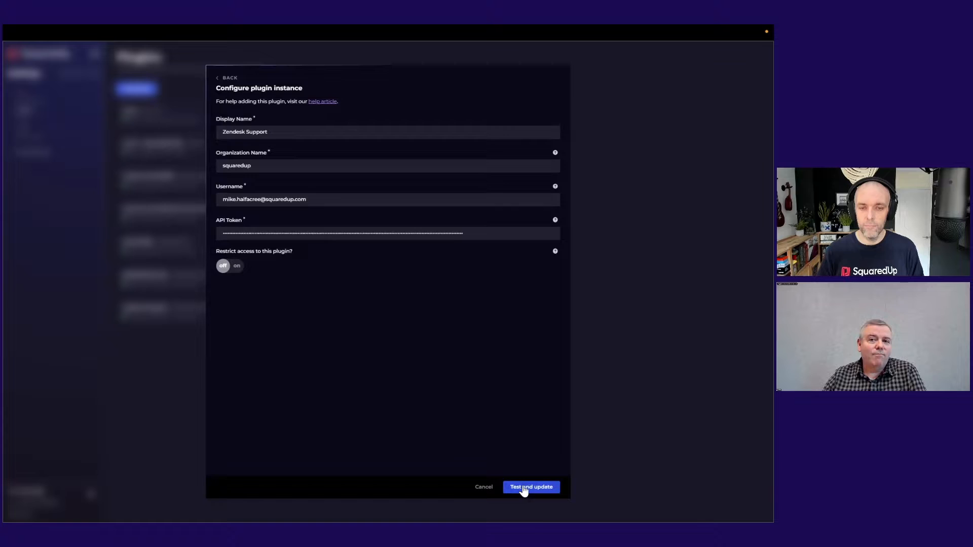
mouse_move(546, 423)
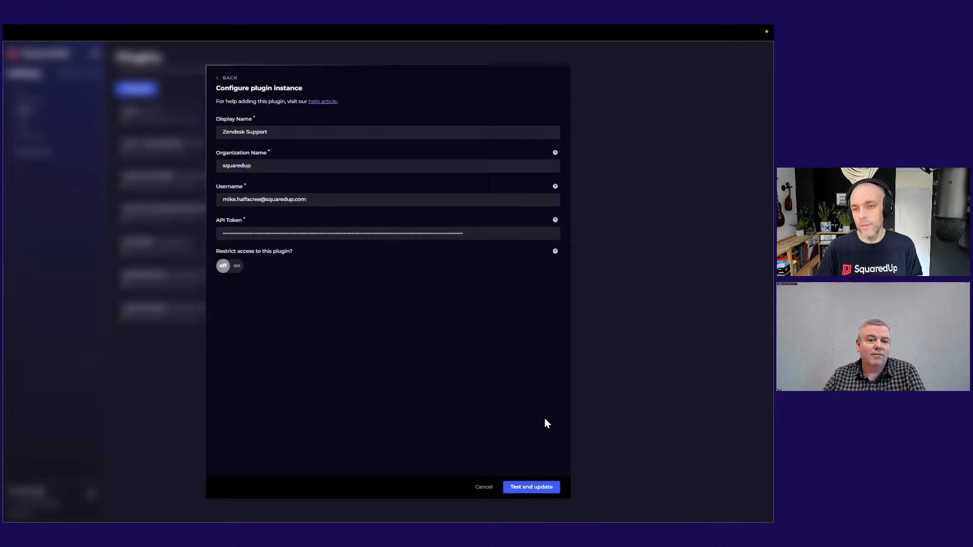
mouse_move(483, 487)
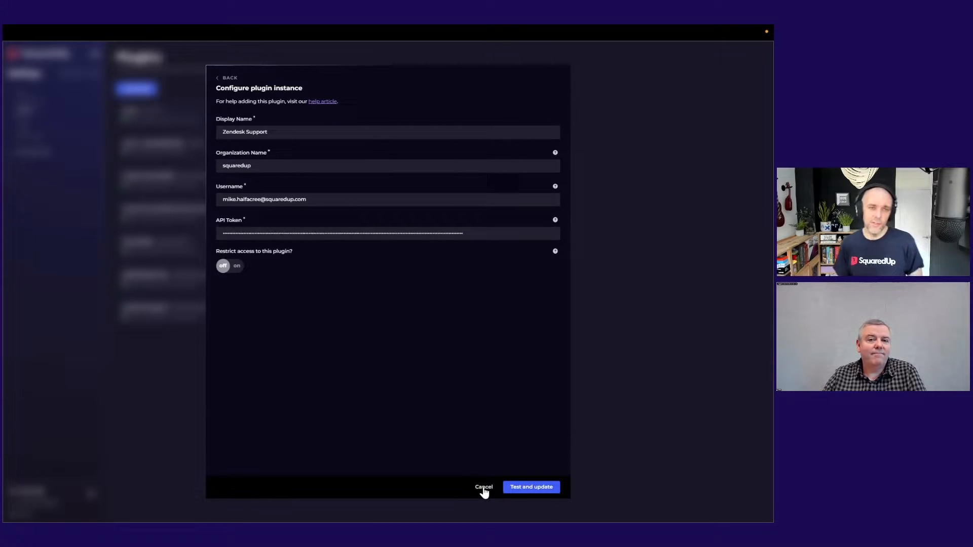
mouse_move(470, 469)
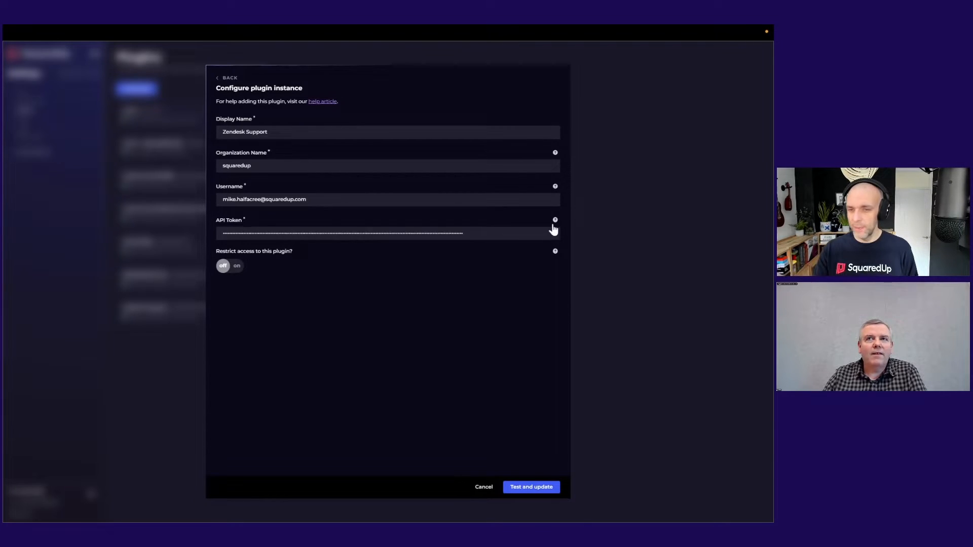
mouse_move(554, 220)
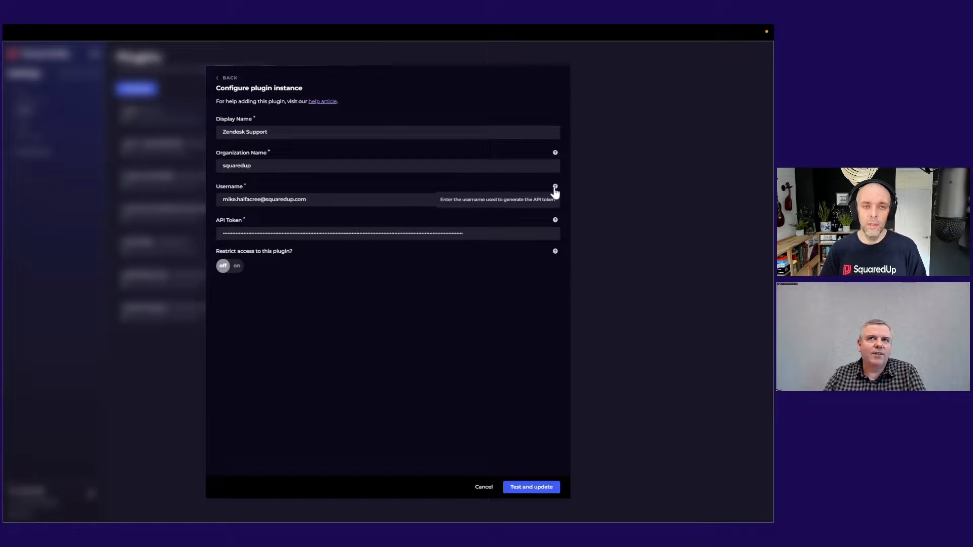
mouse_move(555, 152)
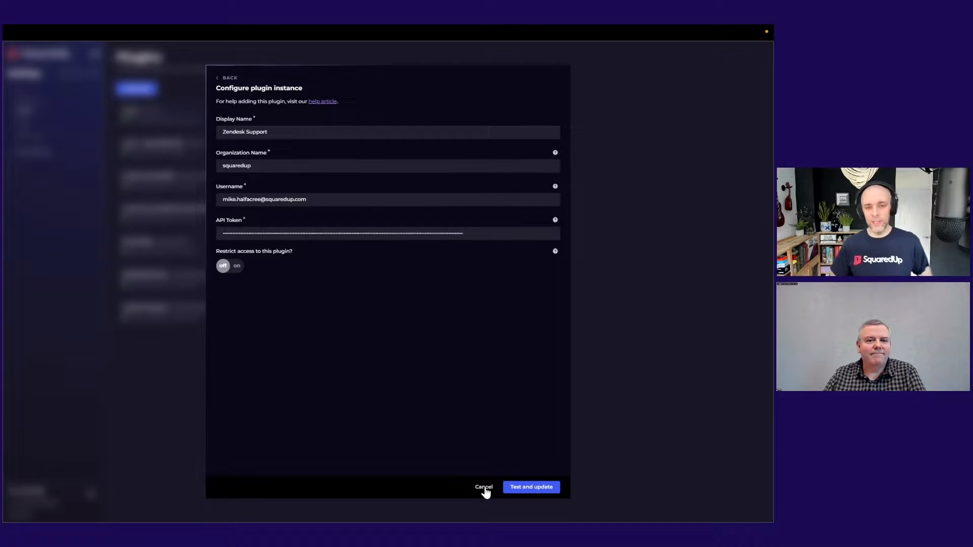
left_click(483, 487)
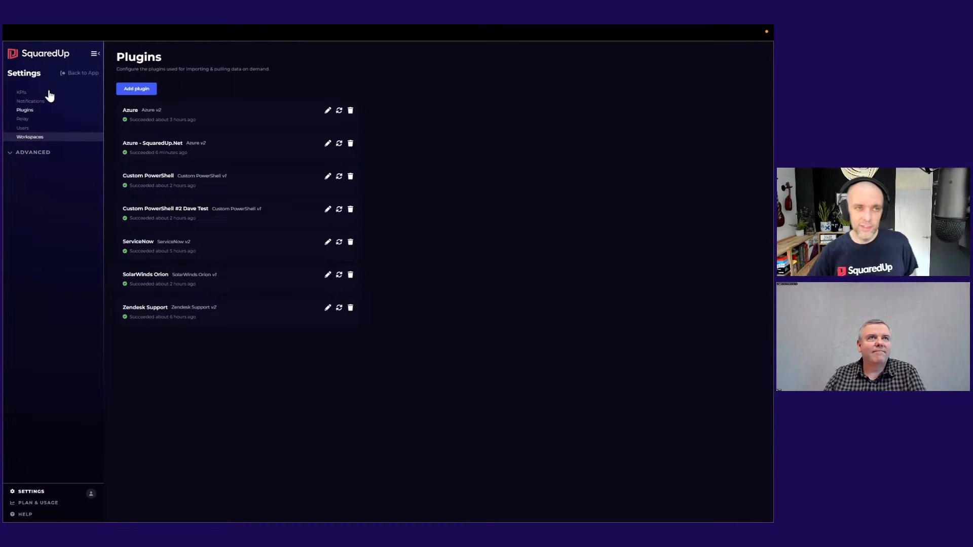
Return from settings to the app and reopen navigation to pick the SquaredUp Support dashboard
left_click(83, 73)
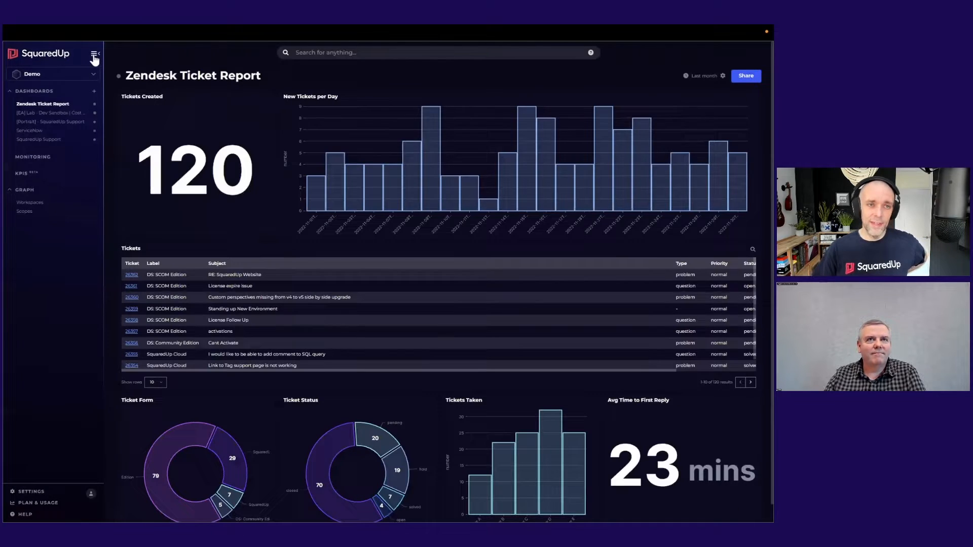
left_click(93, 54)
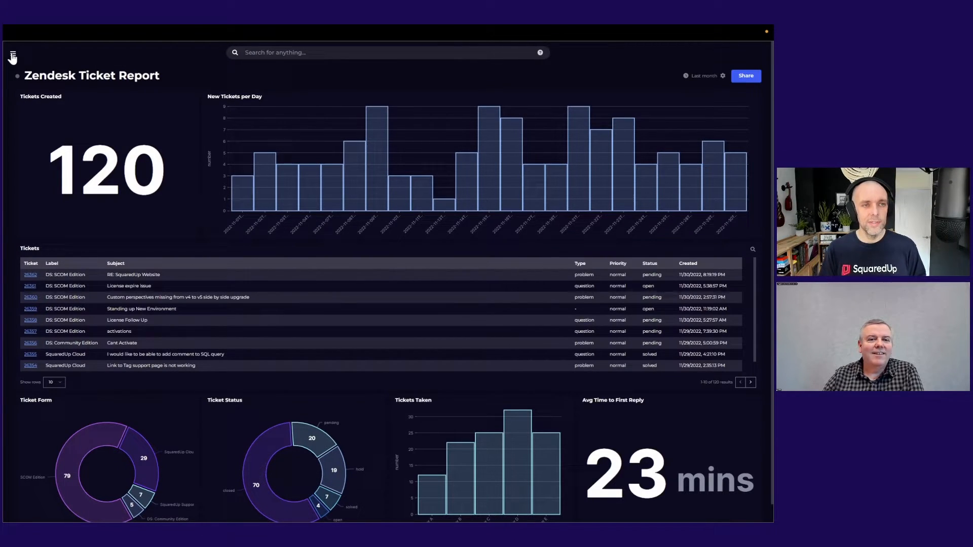
left_click(12, 57)
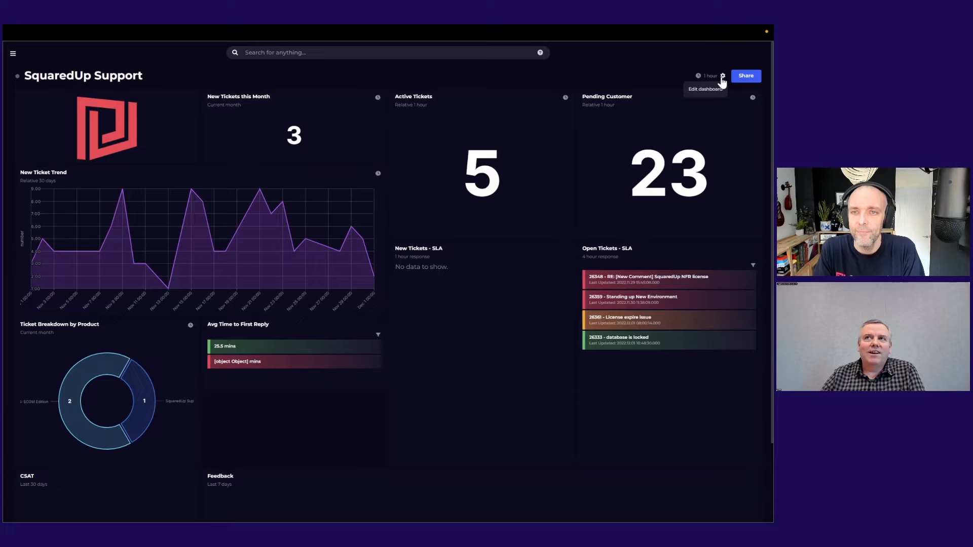
Edit the SquaredUp Support dashboard and view the Open Tickets - SLA tile's SQL query
left_click(722, 75)
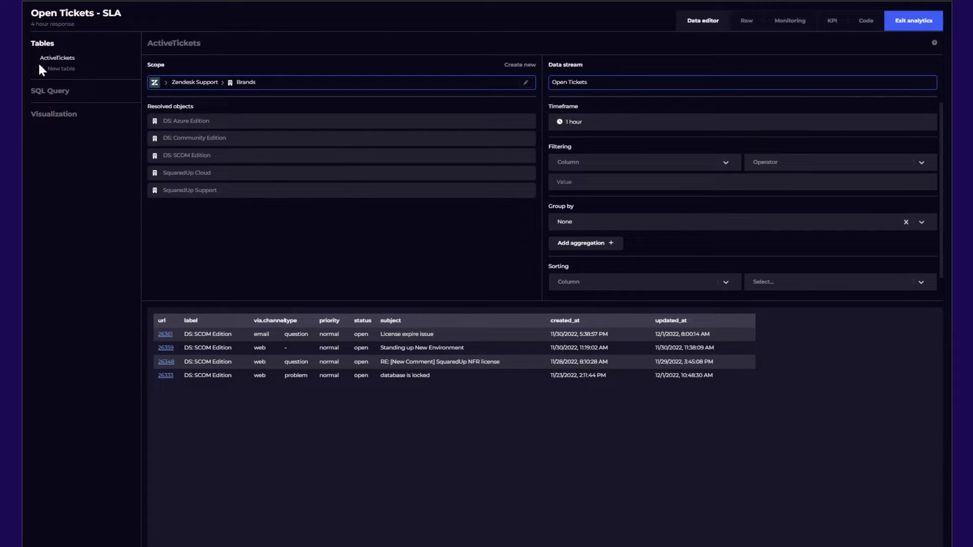
mouse_move(60, 100)
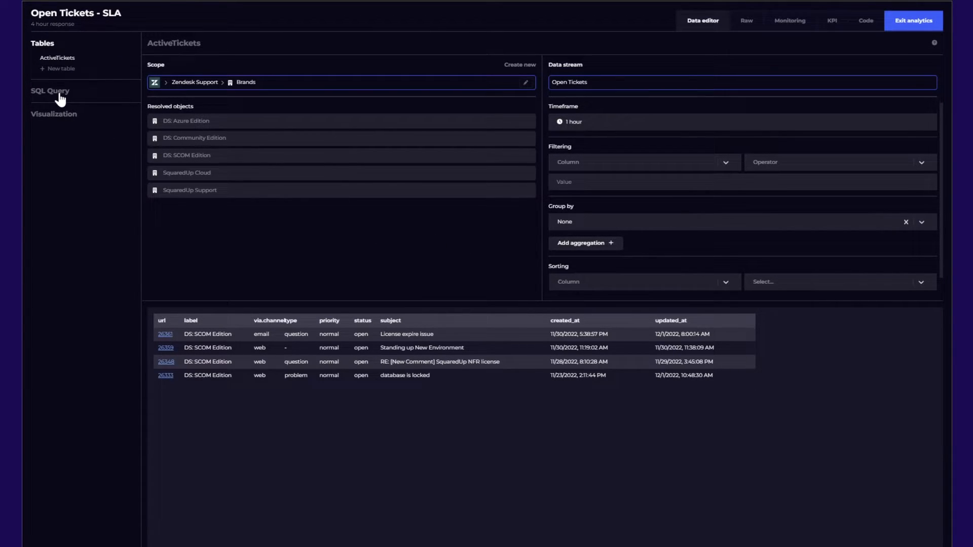
left_click(50, 90)
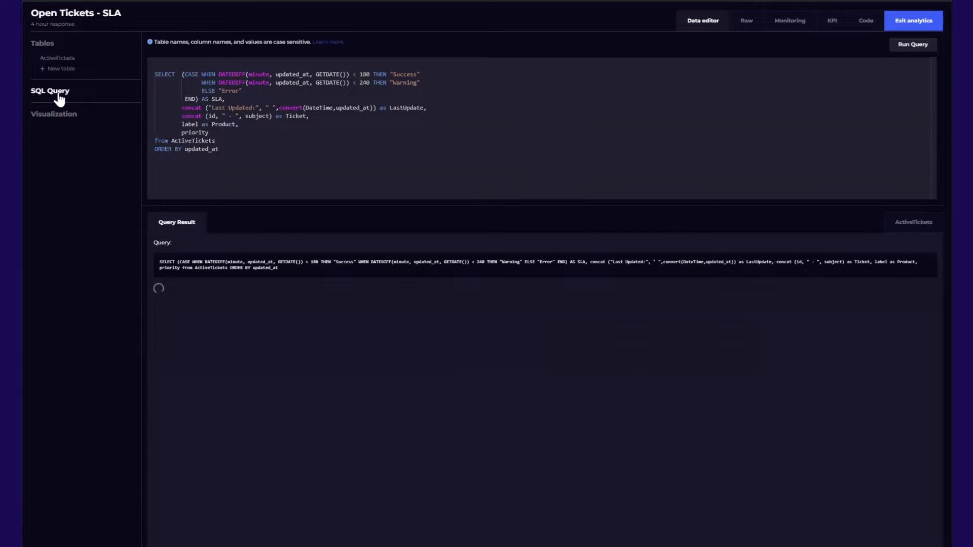
Run the SLA query, then view the tile's Blocks visualization settings
left_click(911, 45)
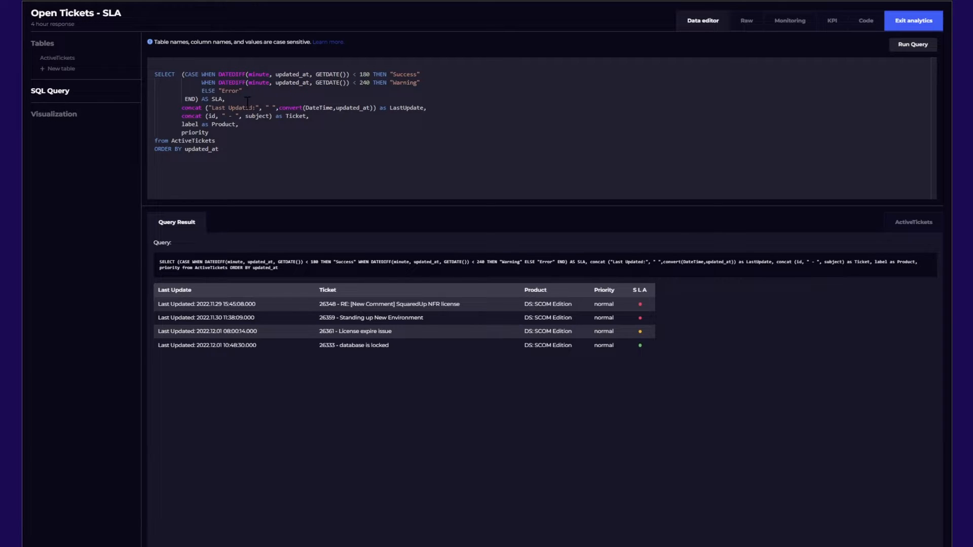
mouse_move(292, 303)
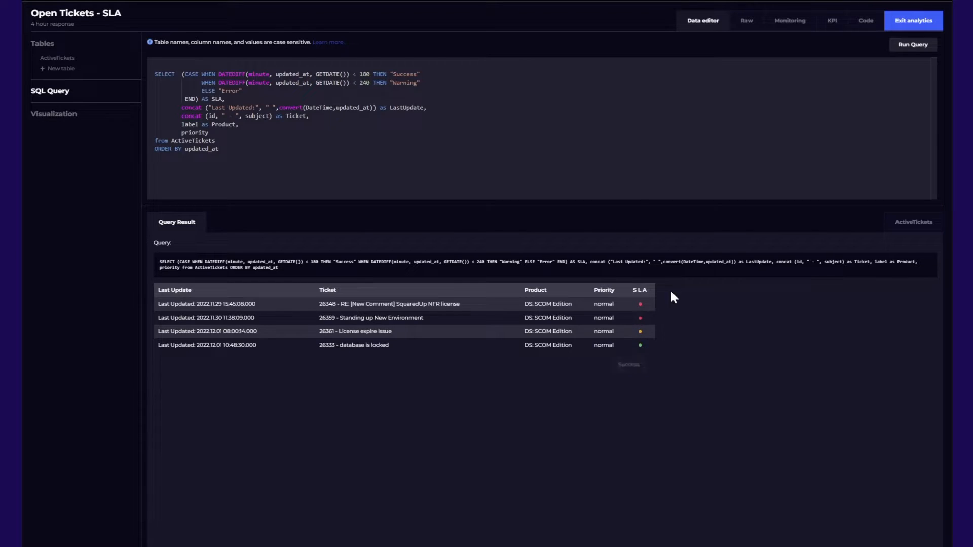
mouse_move(740, 298)
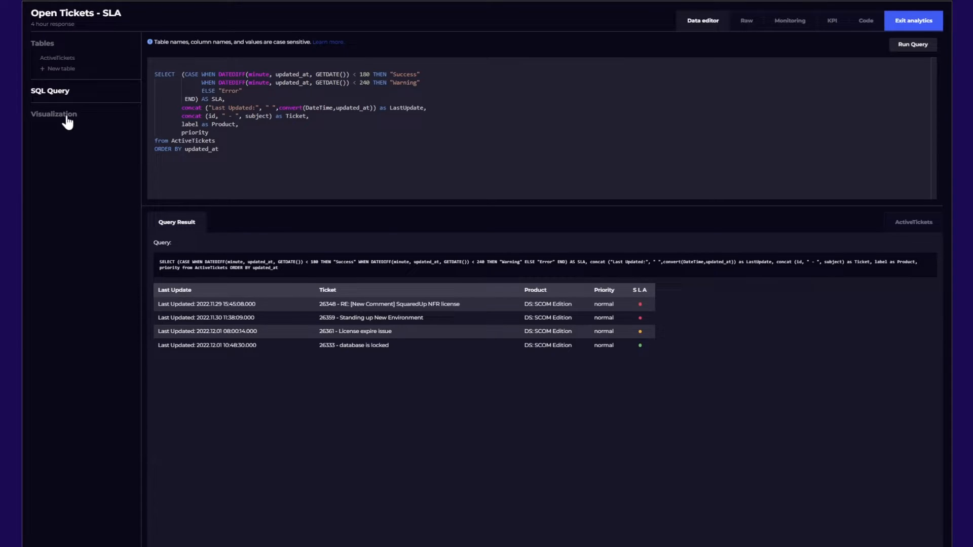
left_click(53, 114)
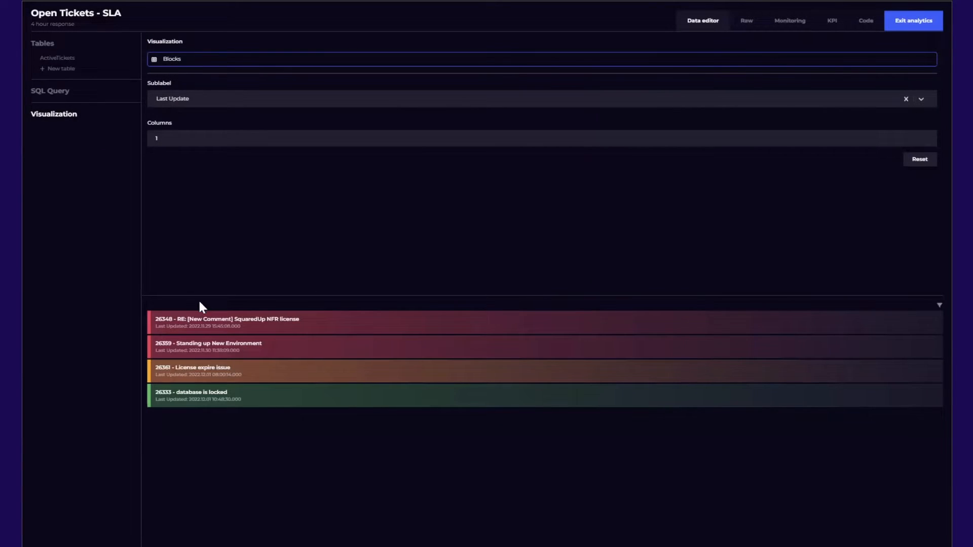
mouse_move(234, 414)
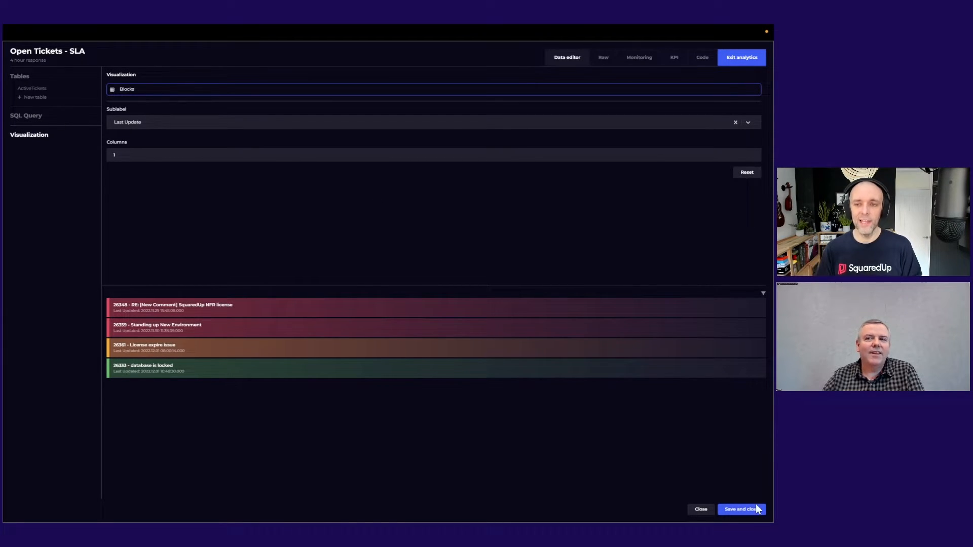
mouse_move(699, 509)
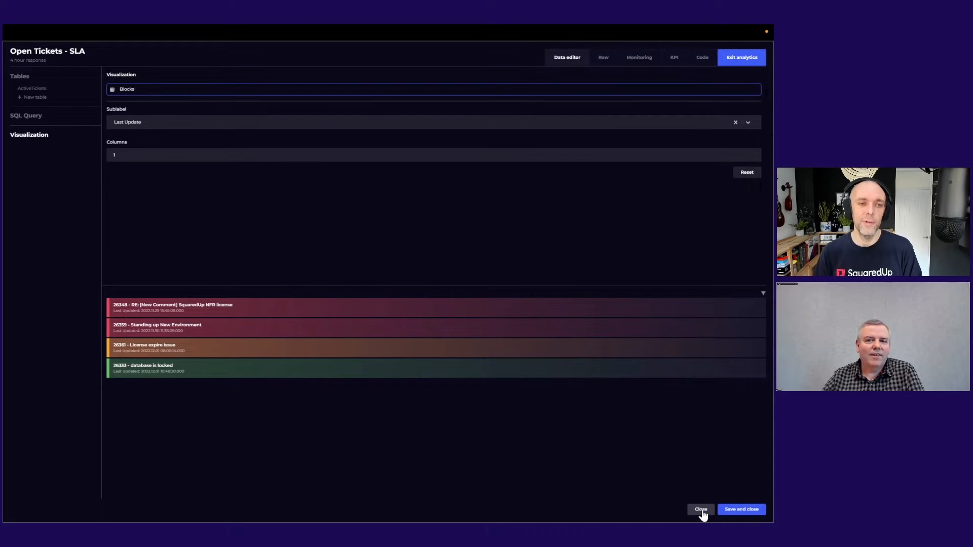
Close the Open Tickets - SLA tile editor unsaved and exit dashboard edit mode
left_click(699, 509)
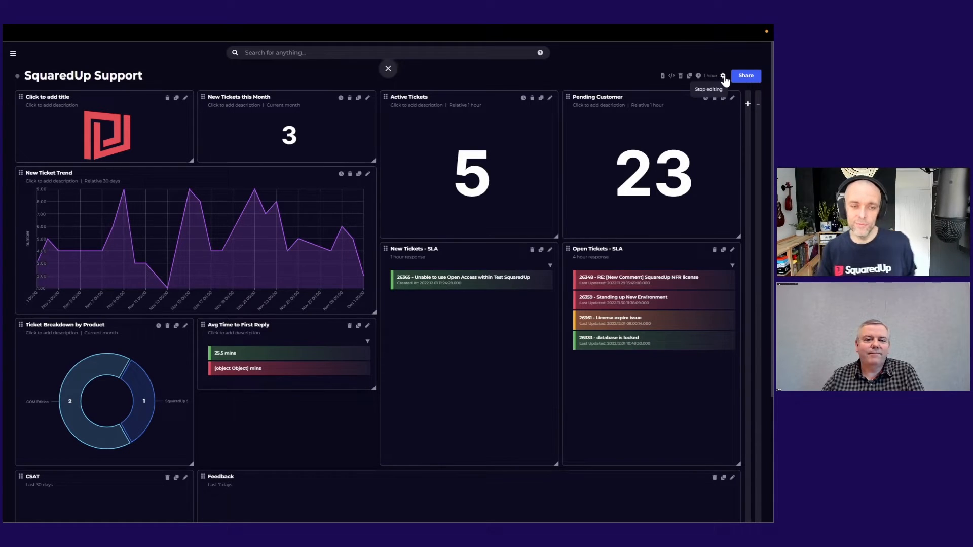
left_click(722, 75)
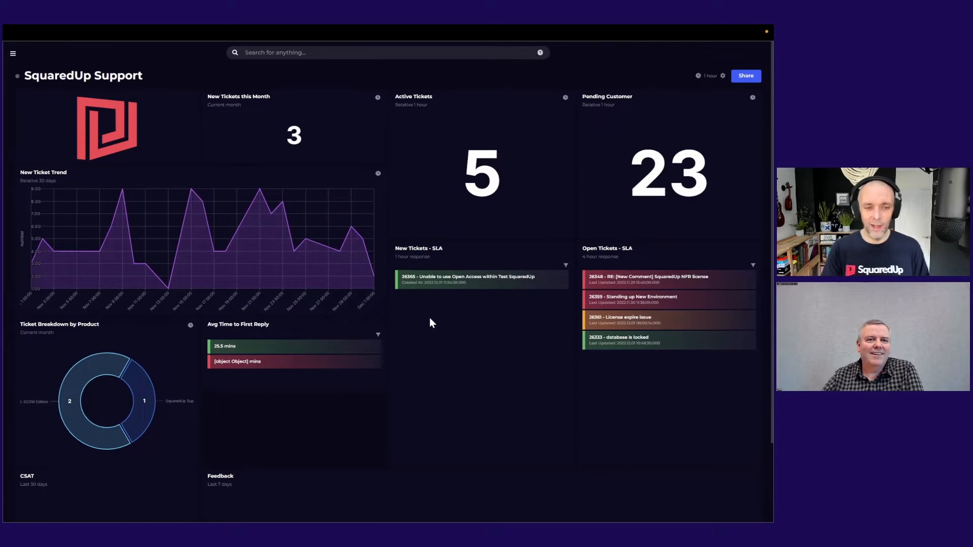
Scroll through the CSAT and Feedback tiles, then open the dashboards sidebar
scroll("down", 3)
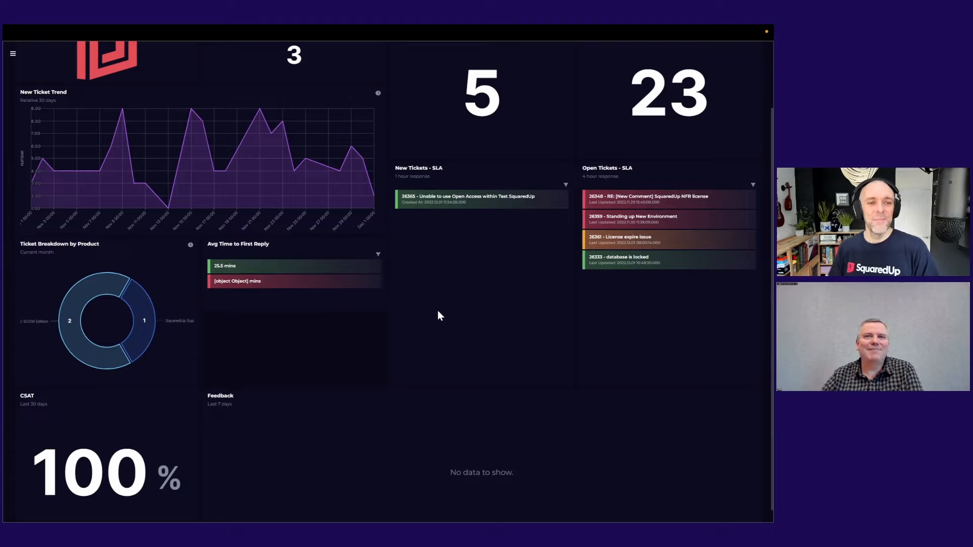
mouse_move(134, 166)
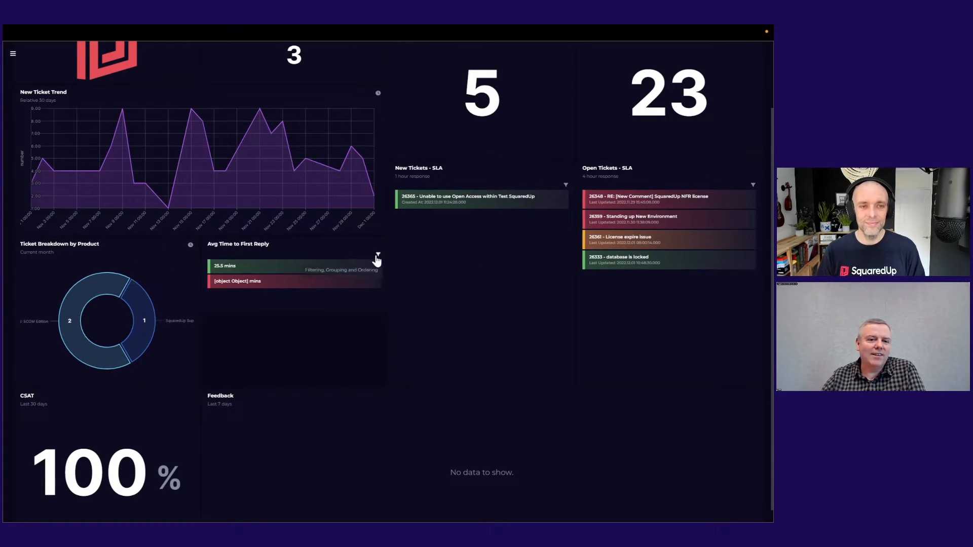
mouse_move(583, 389)
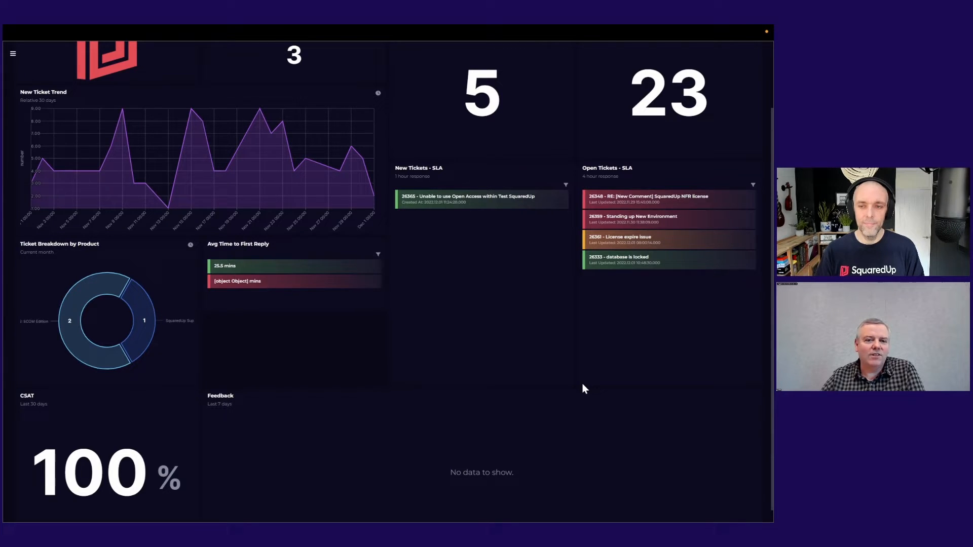
mouse_move(553, 350)
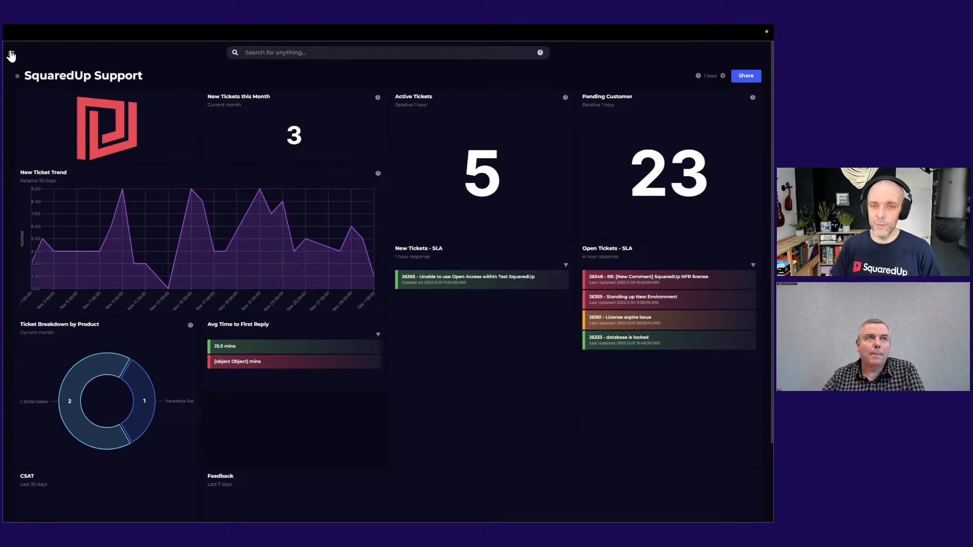
left_click(11, 55)
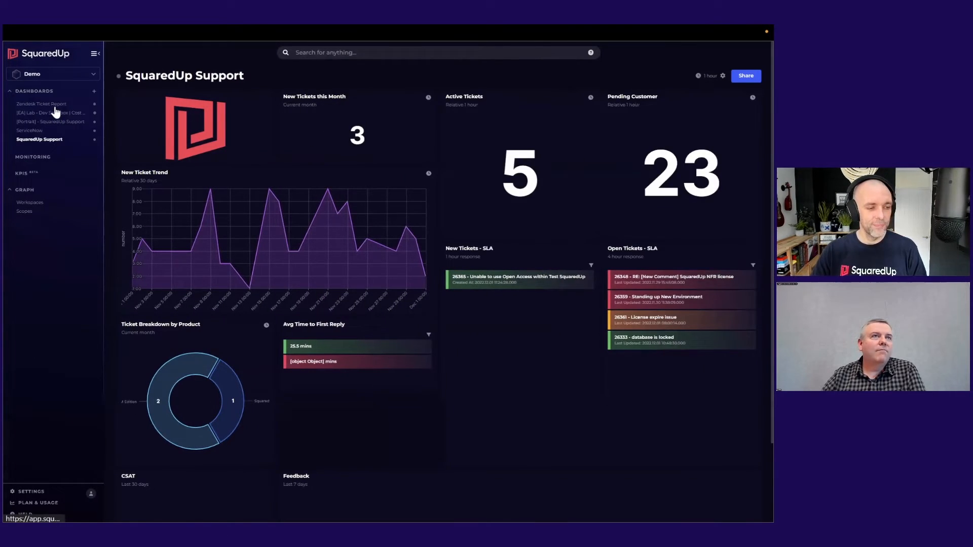
Open Zendesk Ticket Report, try Current month, then set the time range to 7 days
left_click(41, 103)
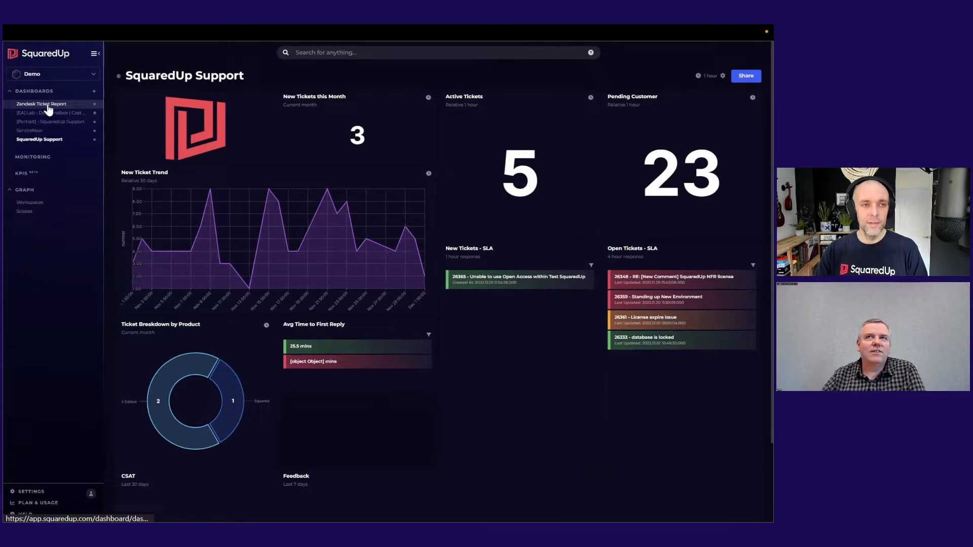
left_click(42, 103)
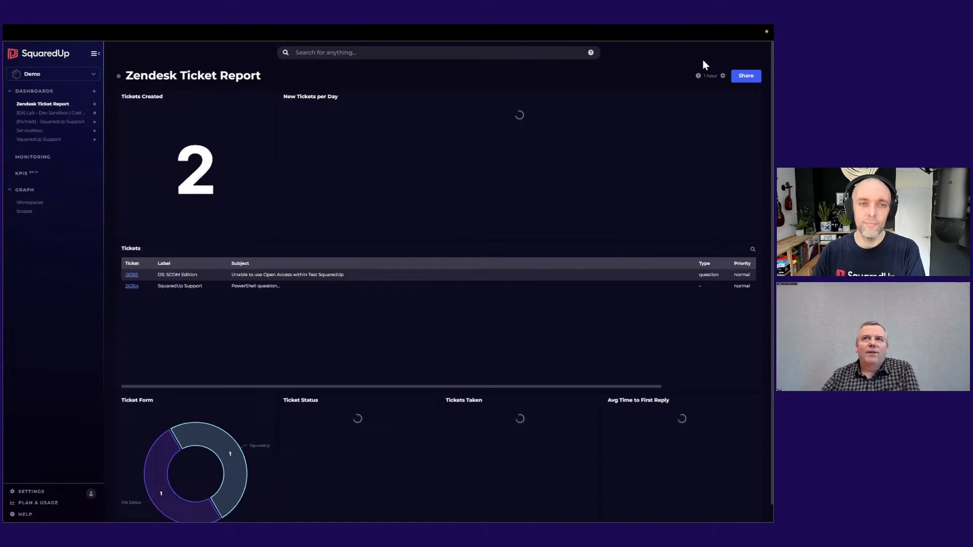
left_click(709, 75)
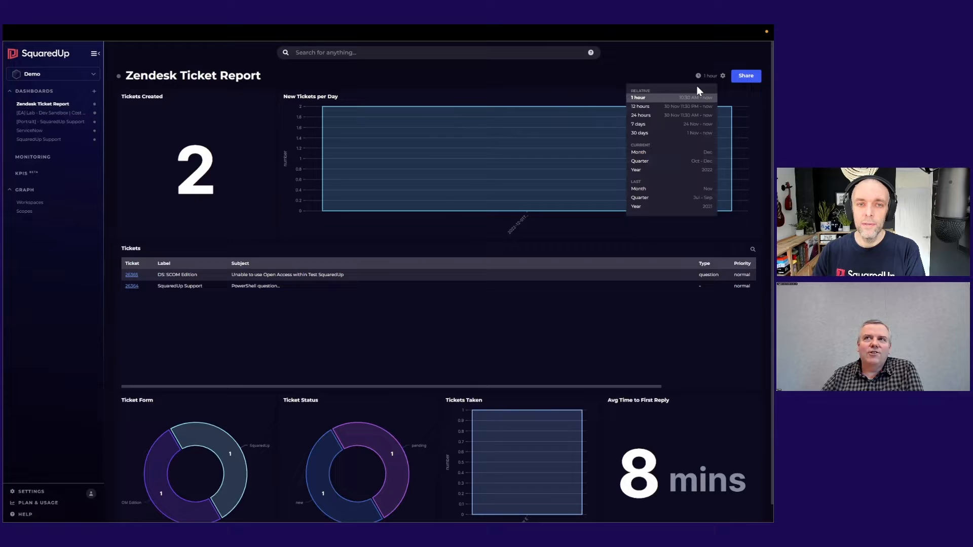
left_click(638, 152)
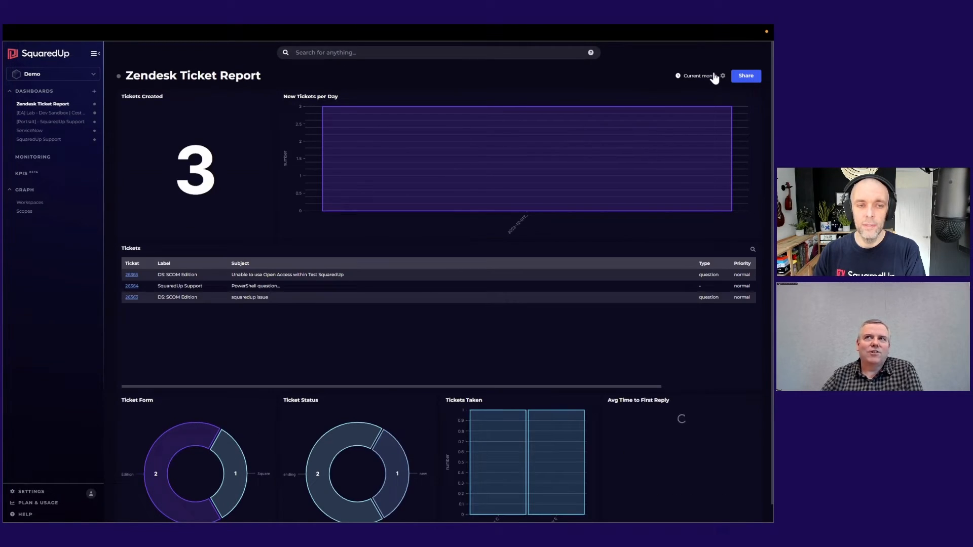
left_click(699, 75)
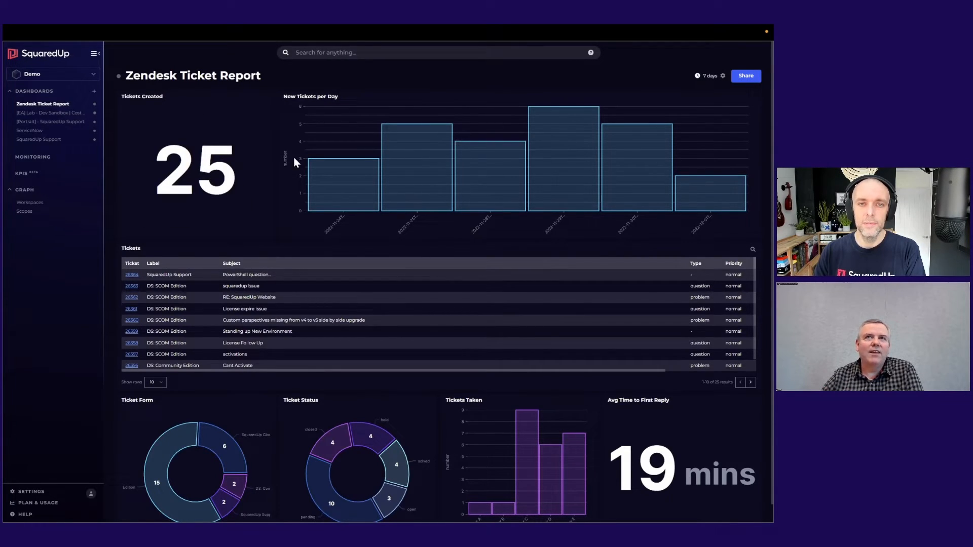
mouse_move(448, 188)
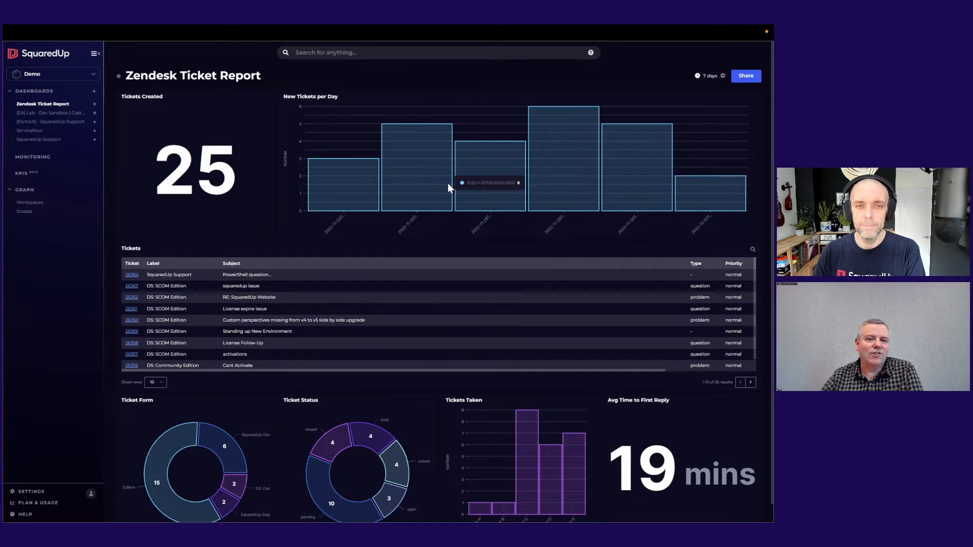
mouse_move(487, 318)
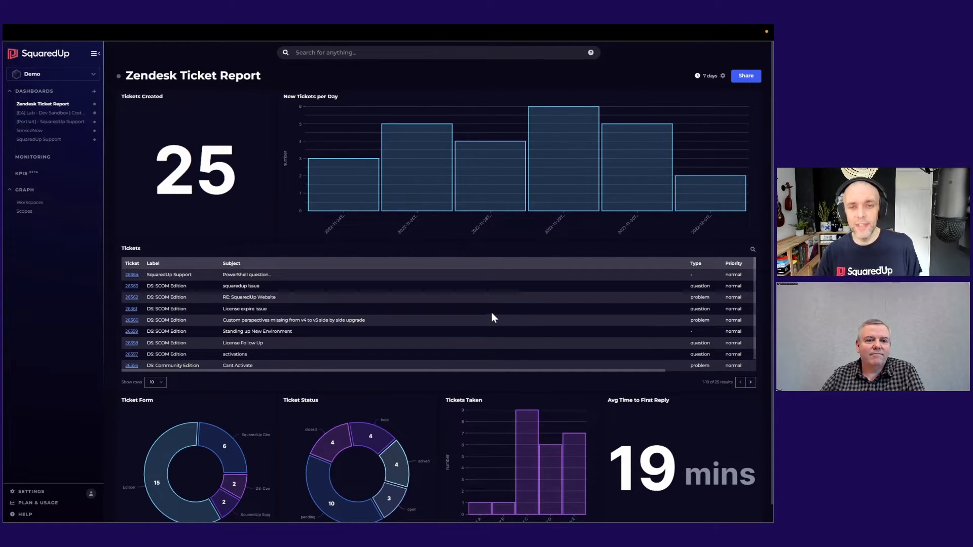
mouse_move(486, 290)
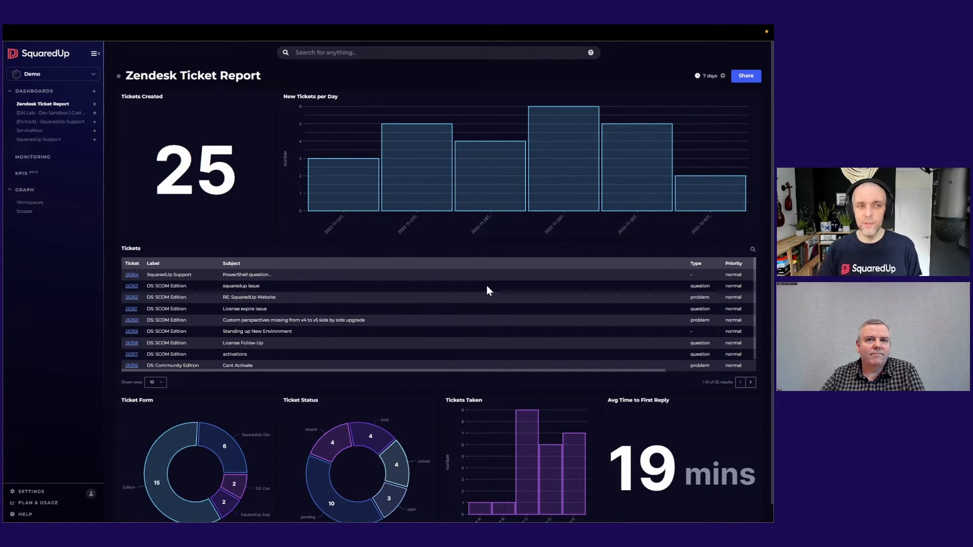
scroll("down", 3)
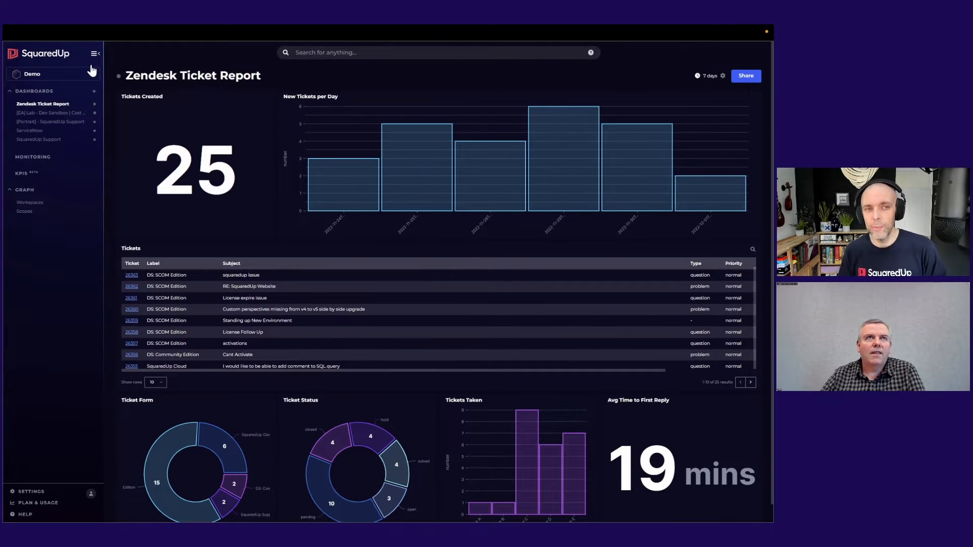
Hide the sidebar and add a new tile to the Zendesk Ticket Report dashboard
left_click(95, 53)
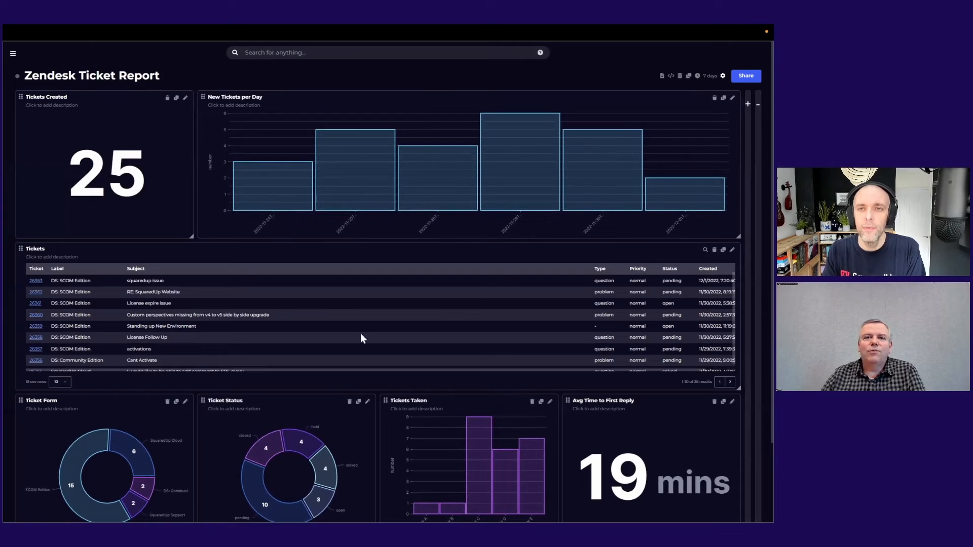
scroll("down", 3)
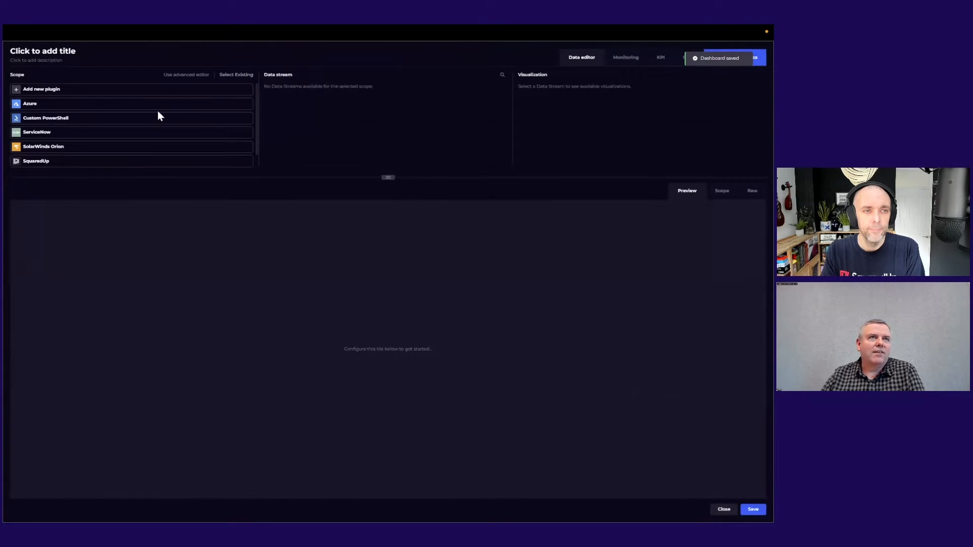
Choose Zendesk Support as the new tile's scope and browse its ticket data streams
scroll("down", 3)
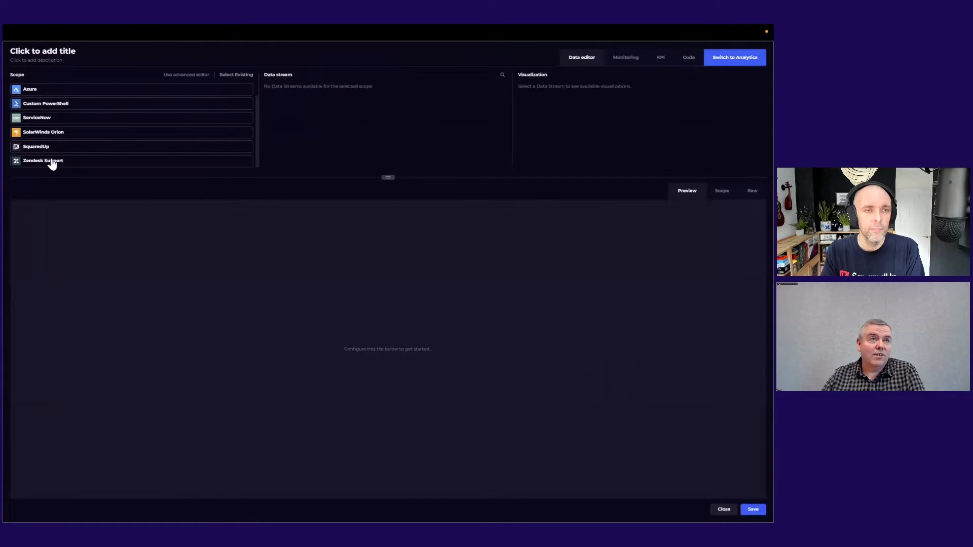
left_click(42, 160)
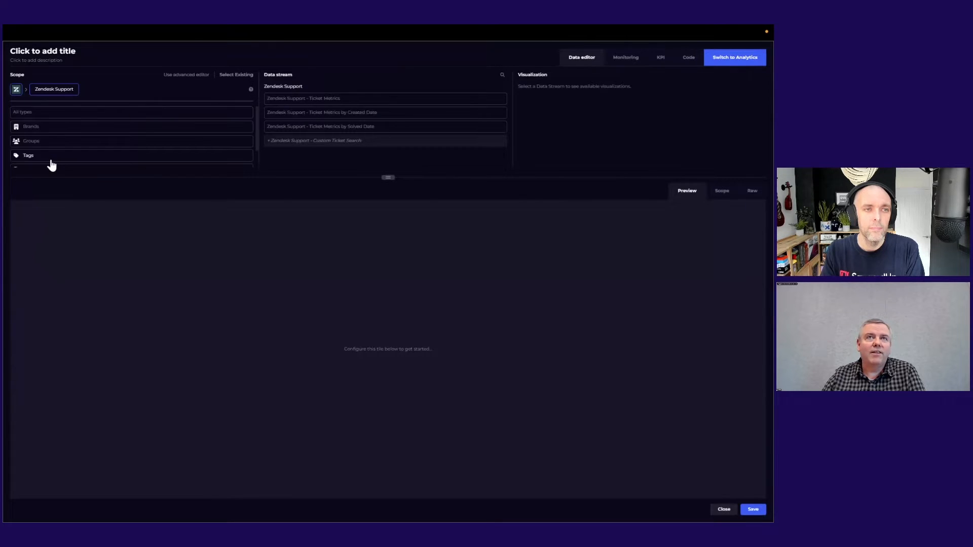
mouse_move(304, 98)
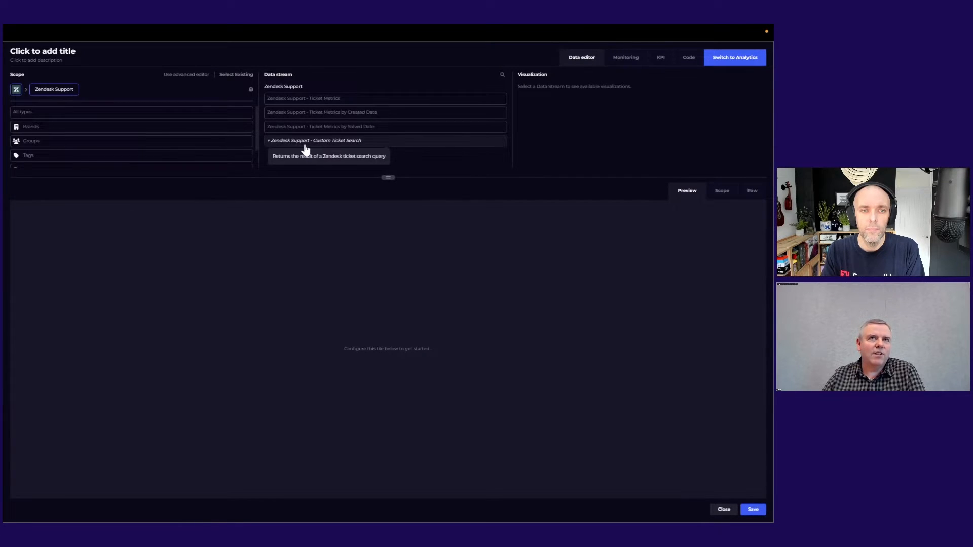
mouse_move(383, 156)
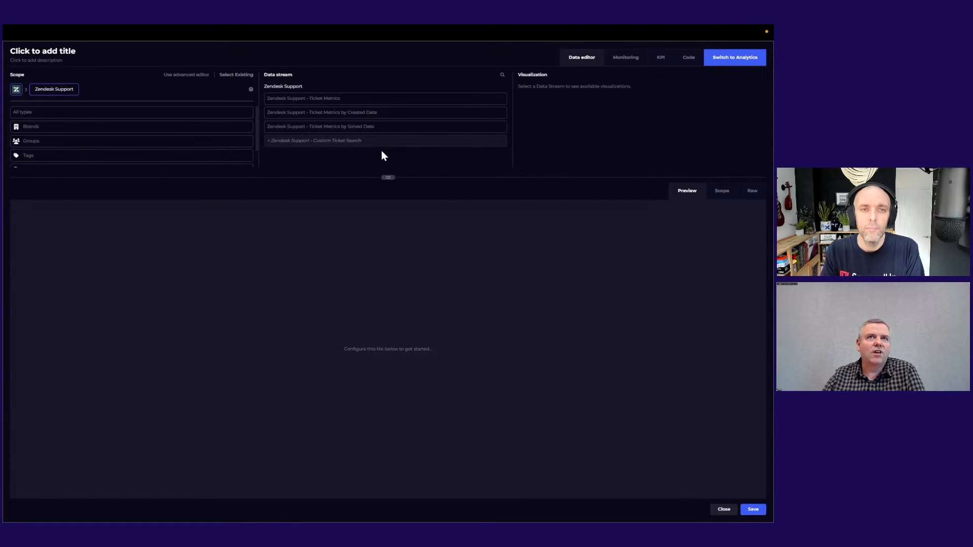
left_click(314, 141)
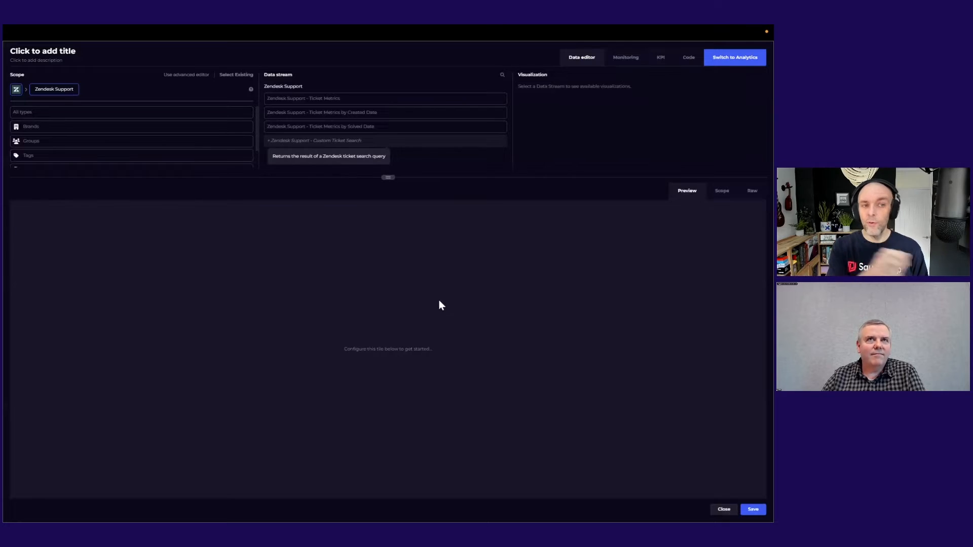
mouse_move(390, 126)
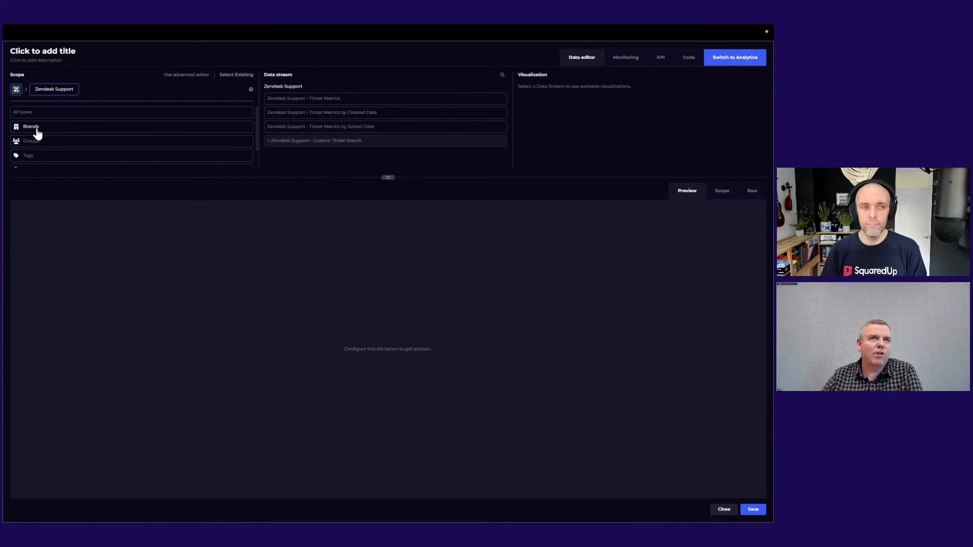
mouse_move(31, 140)
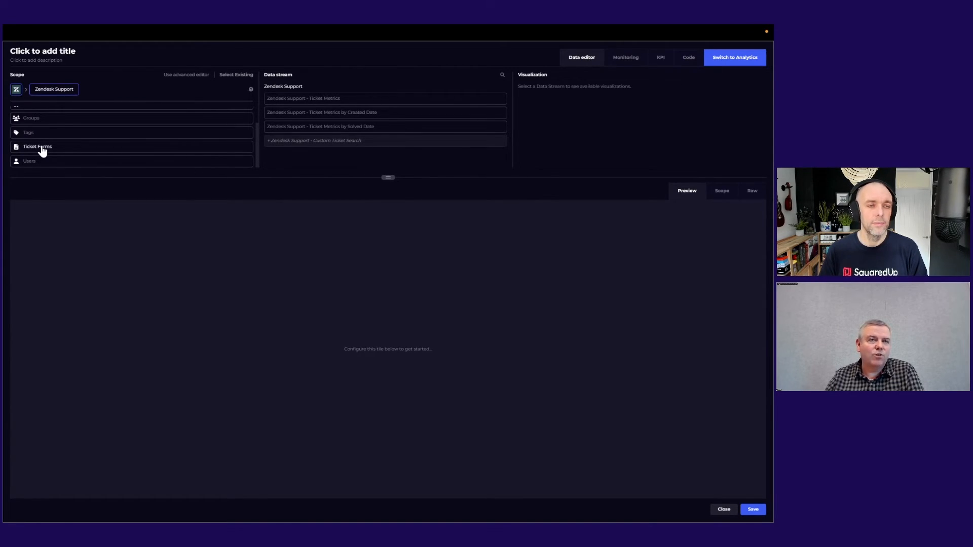
mouse_move(49, 168)
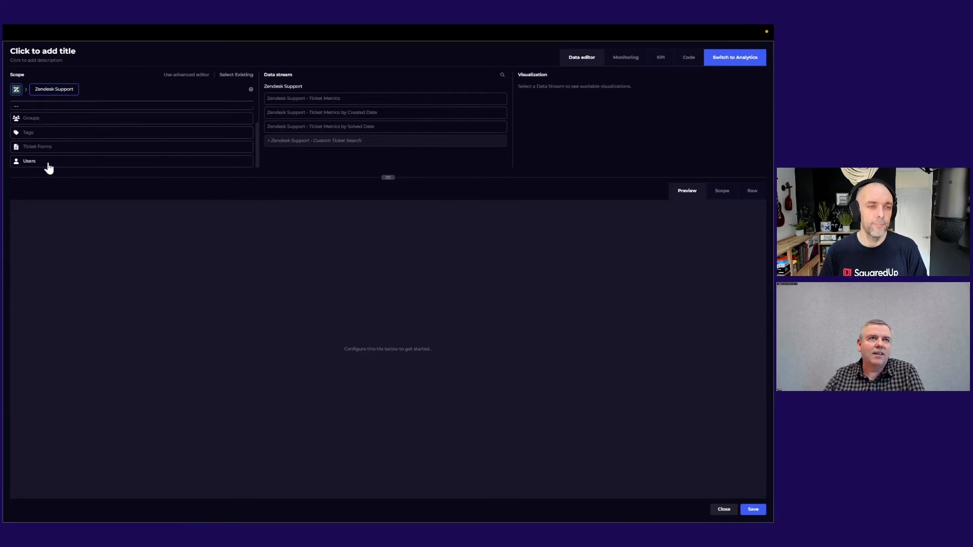